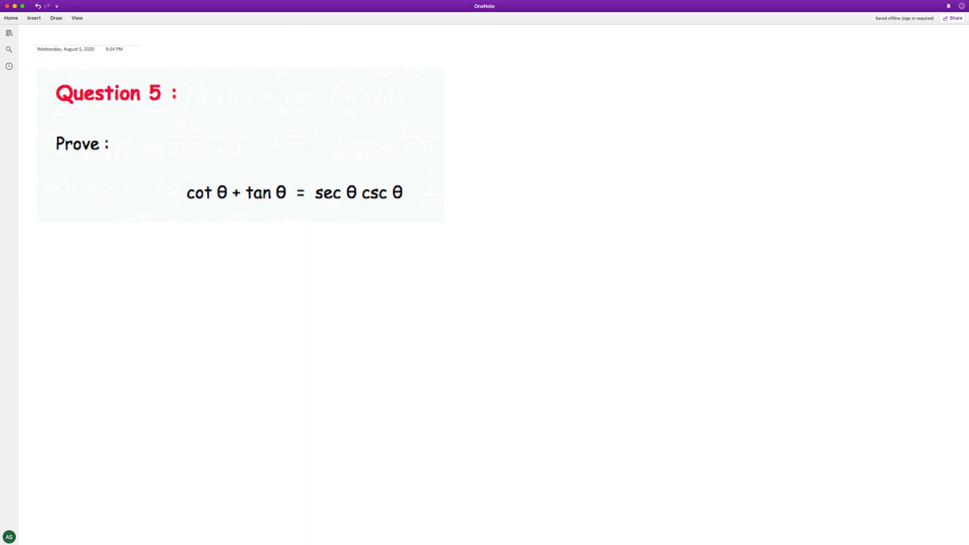
# - Handwrite cos θ/sin θ + sin θ below the Question 5 image
pyautogui.moveTo(95, 247); pyautogui.dragTo(133, 265)
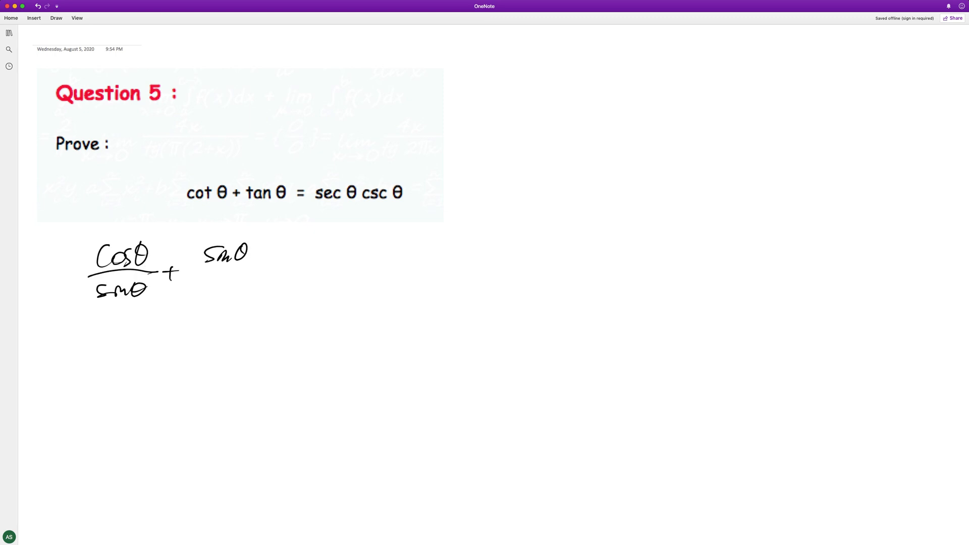
# - Complete sin θ/cos θ, then write cos²θ/(sinθcosθ) + sin²θ/(sinθcosθ) on the next line
pyautogui.moveTo(192, 272); pyautogui.dragTo(246, 288)
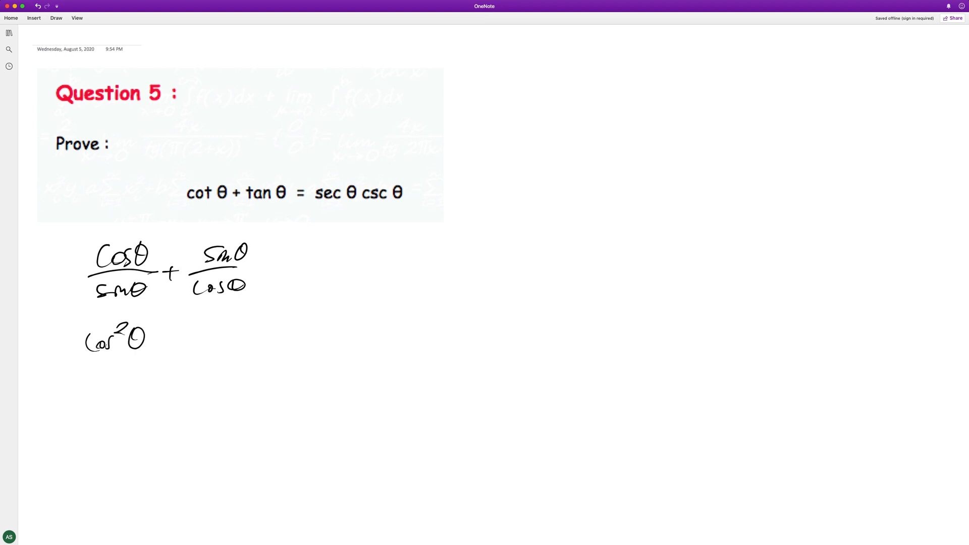
pyautogui.moveTo(73, 365); pyautogui.dragTo(155, 377)
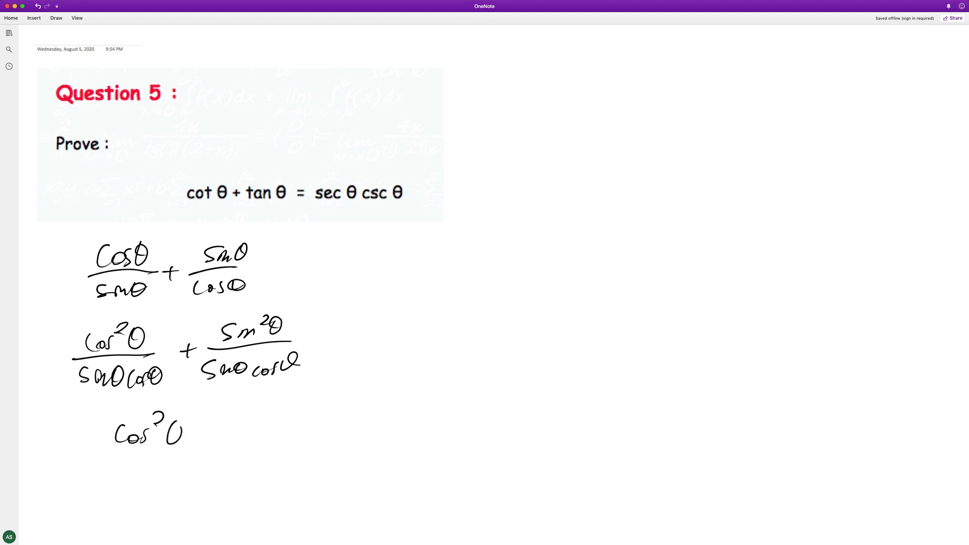
# - Write (cos²θ + sin²θ)/(sinθcosθ), circle the numerator, and begin = 1/ beside it
pyautogui.moveTo(198, 426); pyautogui.dragTo(282, 423)
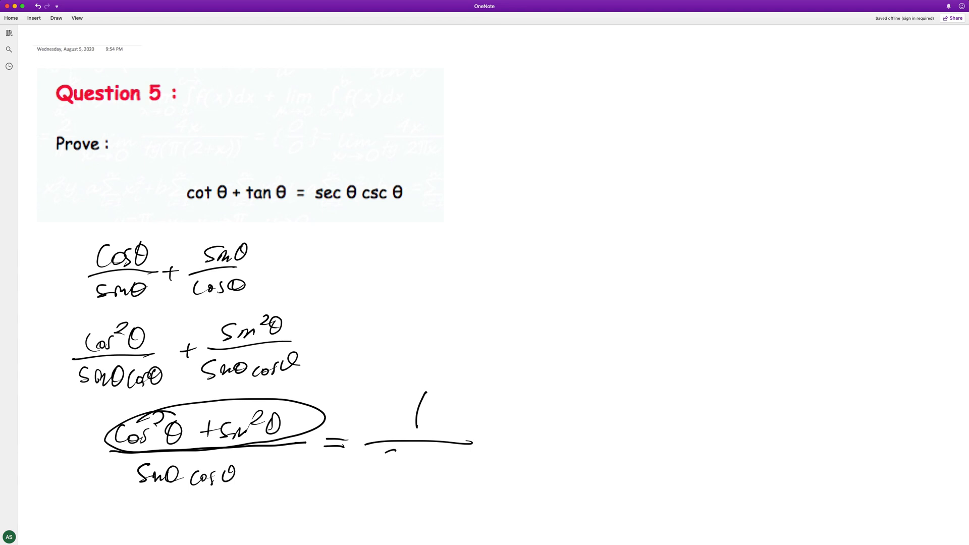
# - Write 1/(sinθcosθ) = 1/sinθ · 1/cosθ and box both factors
pyautogui.moveTo(381, 466); pyautogui.dragTo(469, 466)
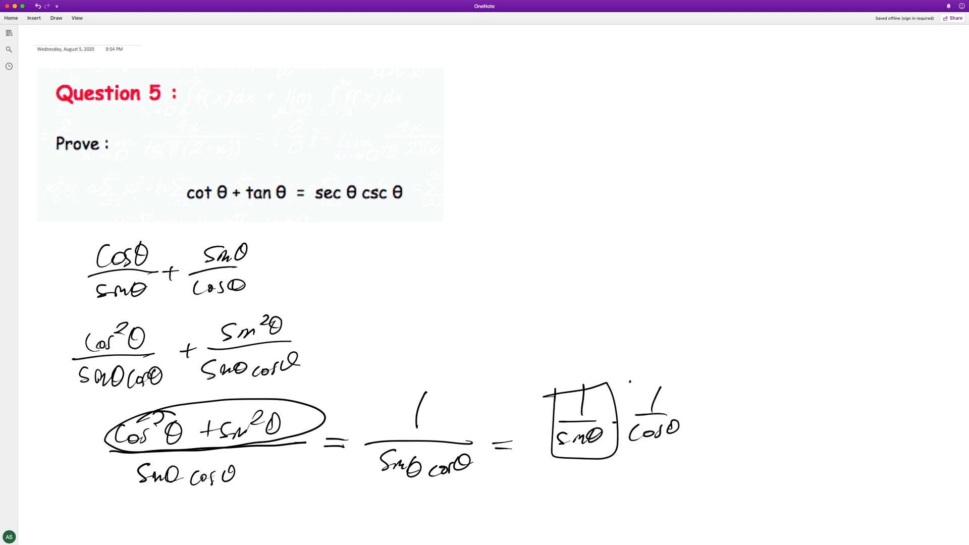
pyautogui.moveTo(618, 386); pyautogui.dragTo(680, 433)
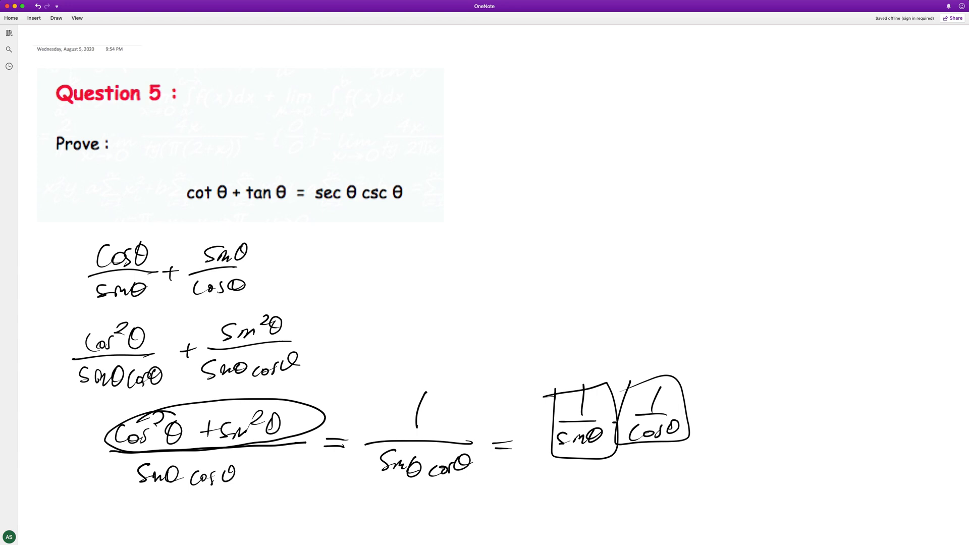